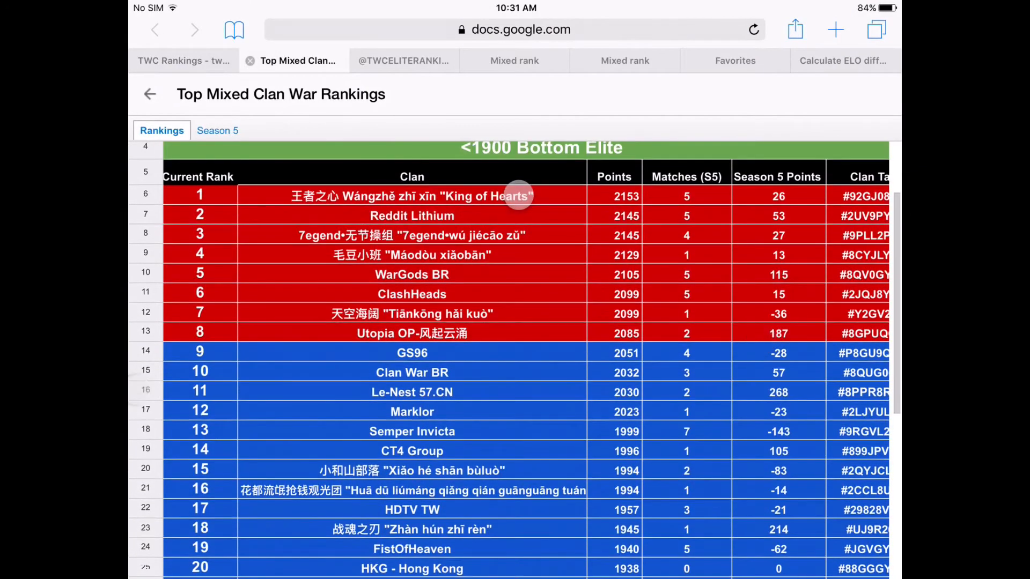
Note King of Hearts' 2153 and Utopia OP's 2085 points, then go to the TWC Elite Rankings page
left_click(404, 60)
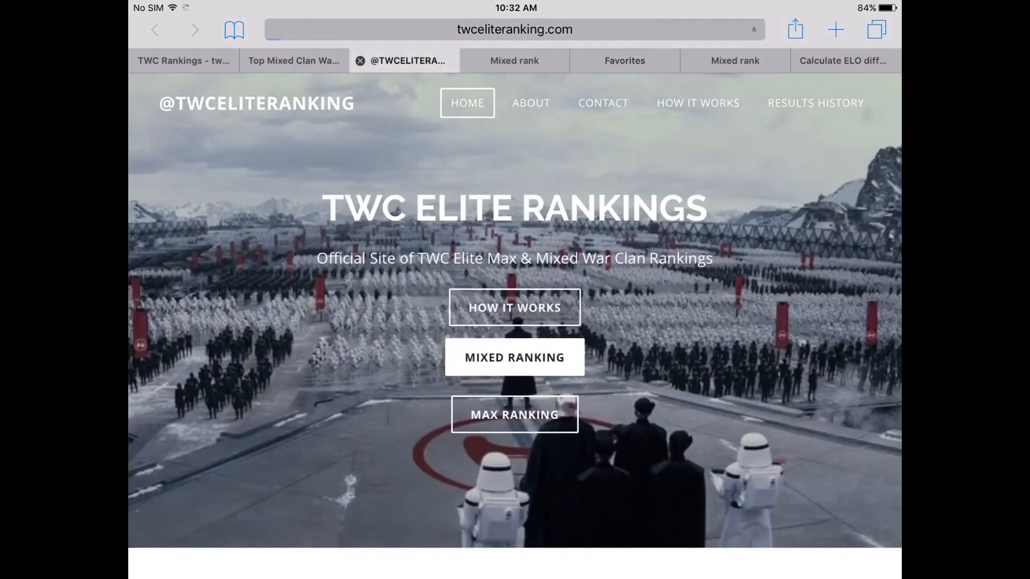